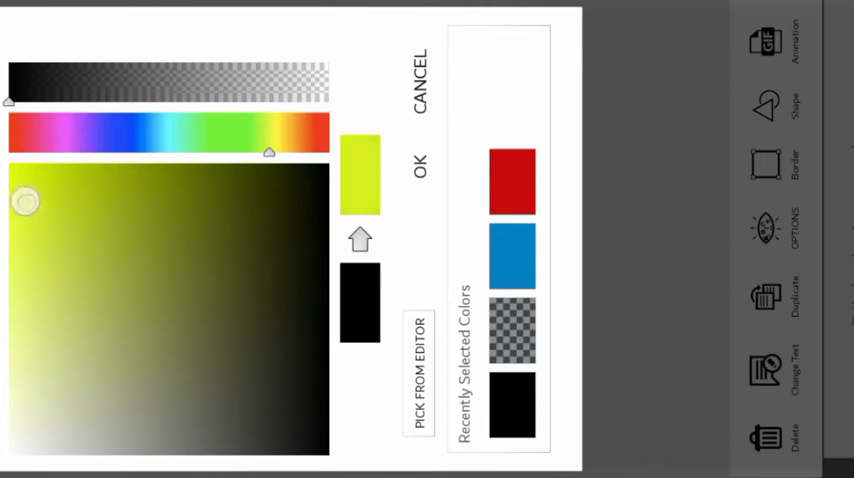
Confirm bright yellow in the colour picker as the MCG text outline.
left_click(420, 162)
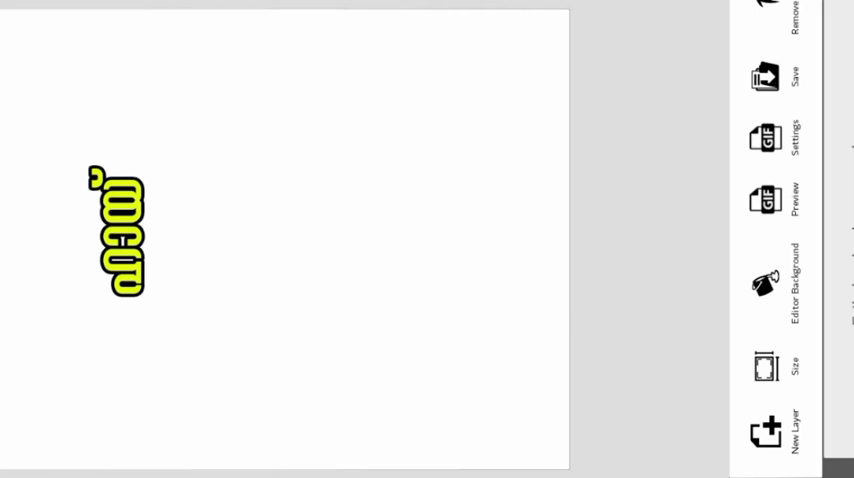
left_click(764, 280)
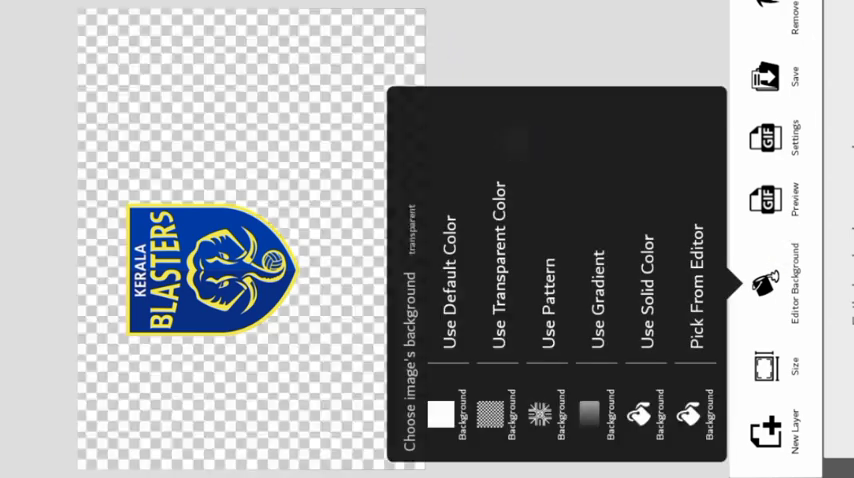
Choose Use Transparent Color so the Kerala Blasters logo sits on a transparent background.
left_click(764, 276)
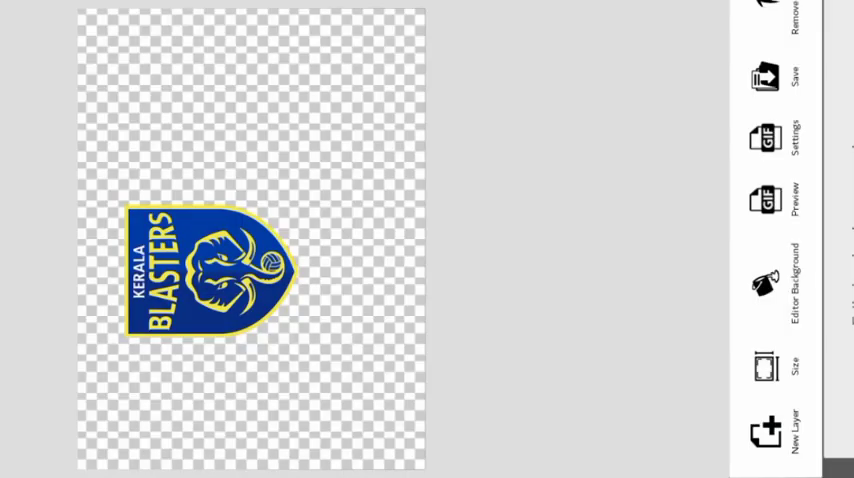